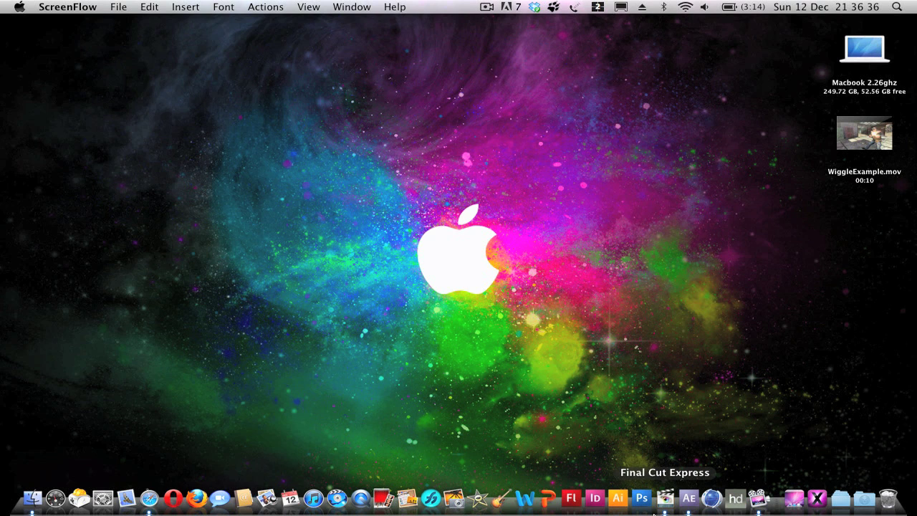
Step: Launch After Effects CS3 from the Dock into a new empty untitled project
{"action": "left_click", "coordinate": [688, 498]}
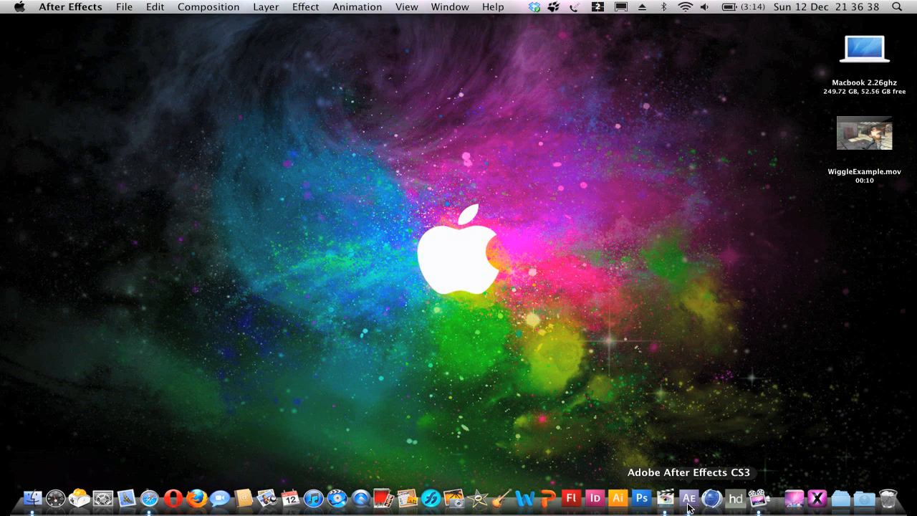
{"action": "left_click", "coordinate": [687, 498]}
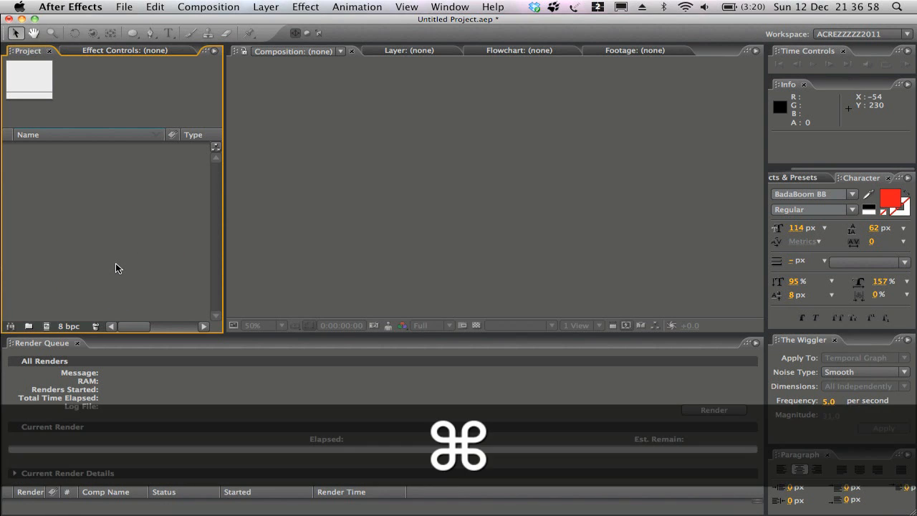
Step: Create the composition 'WiggleExample' at 1280×720, 59.94 fps, 10 seconds long
{"action": "key", "text": "cmd+n"}
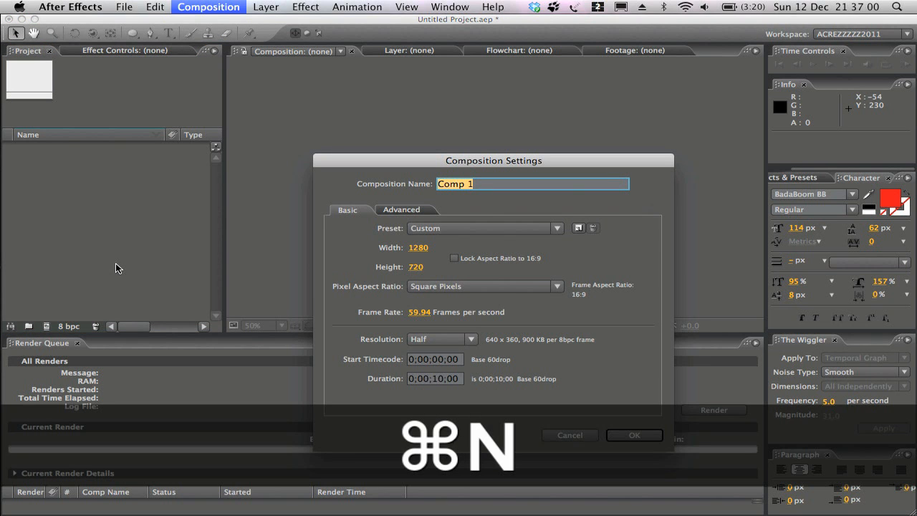
{"action": "left_click_drag", "start_coordinate": [492, 160], "coordinate": [427, 97]}
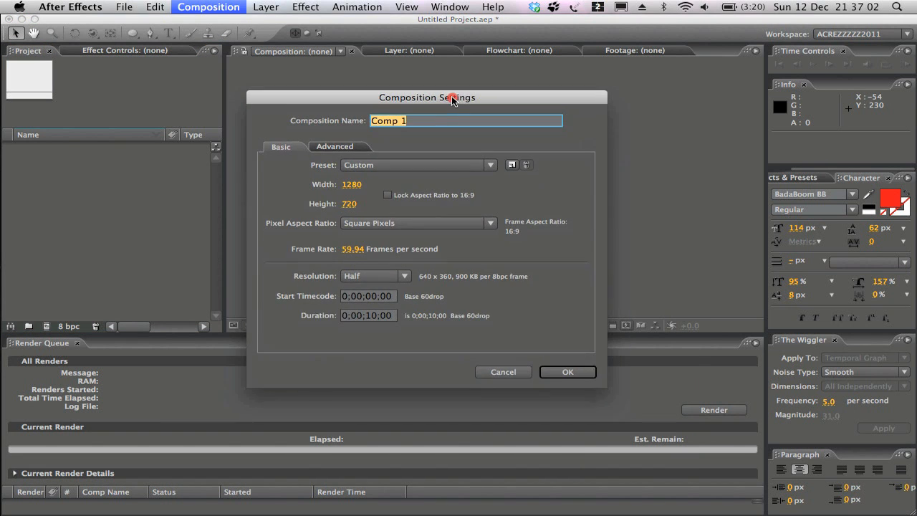
{"action": "type", "text": "Wig"}
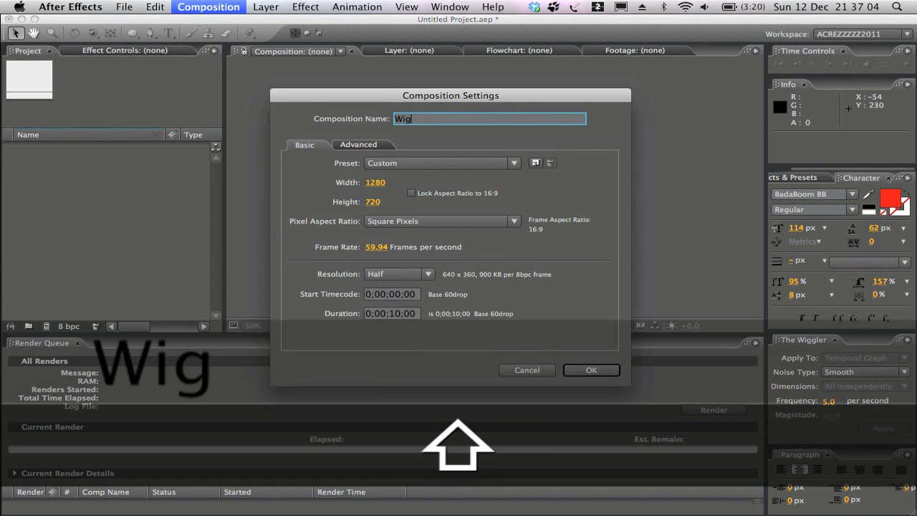
{"action": "type", "text": "WiggleExapmle"}
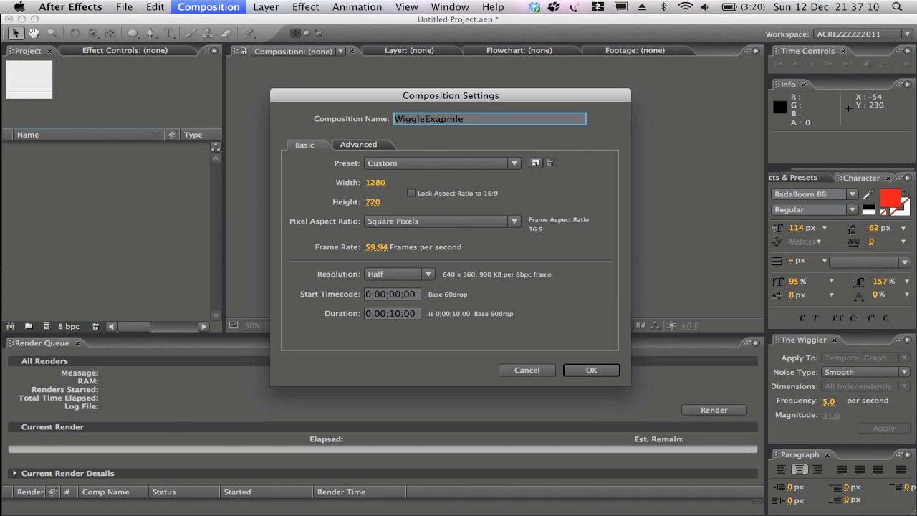
{"action": "key", "text": "Backspace"}
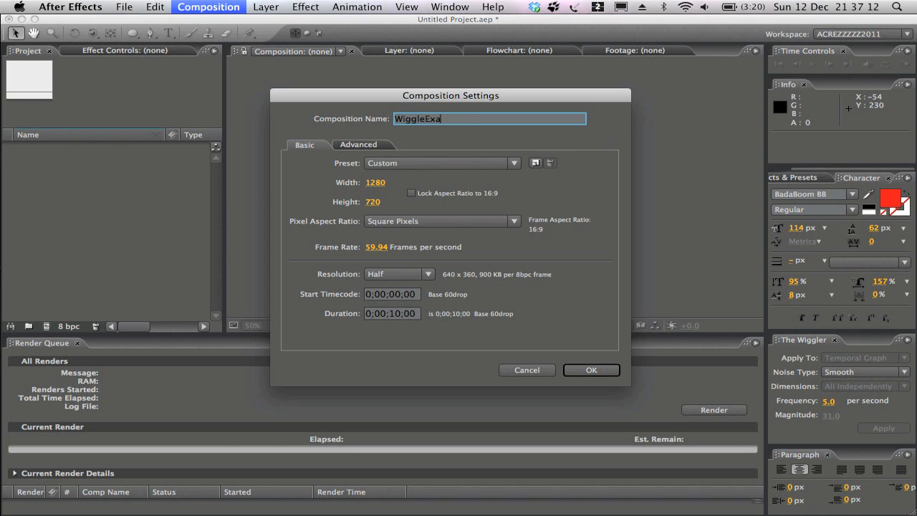
{"action": "type", "text": "mple"}
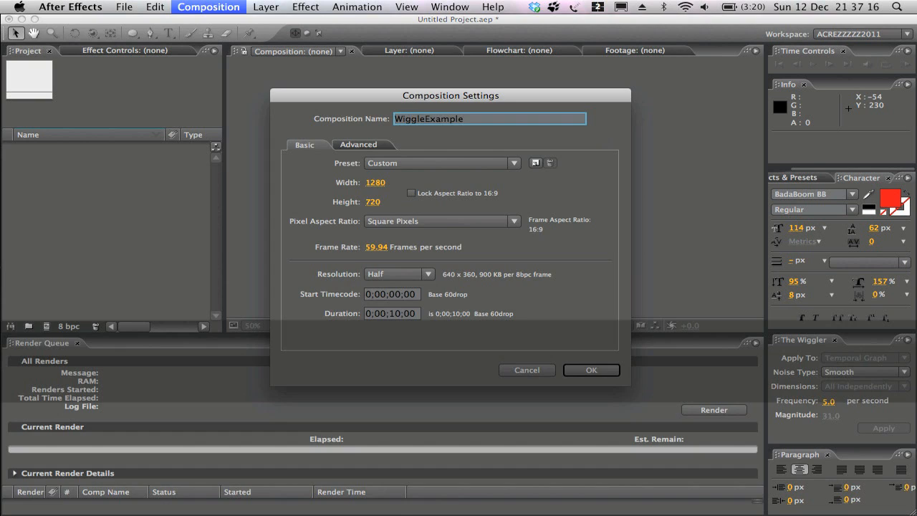
{"action": "left_click", "coordinate": [124, 6]}
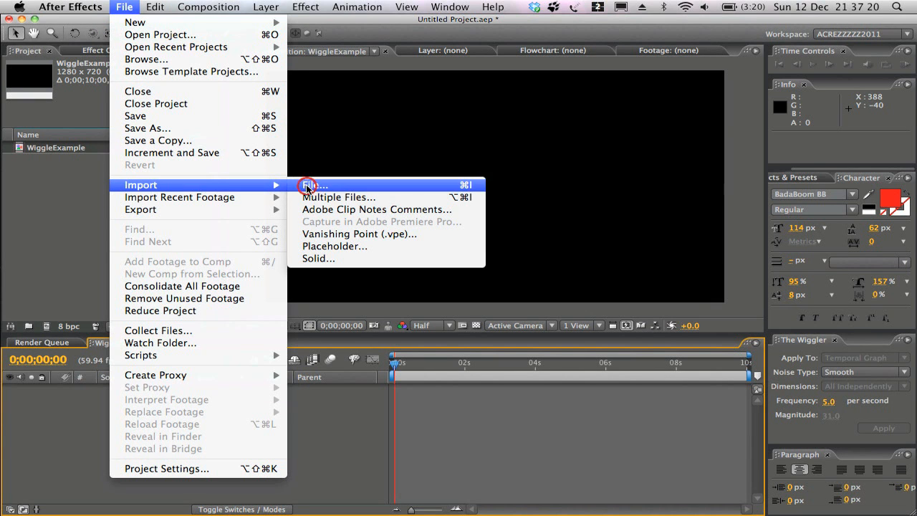
Step: Import WiggleExample.mov from the Desktop and place it in the composition
{"action": "left_click", "coordinate": [311, 185]}
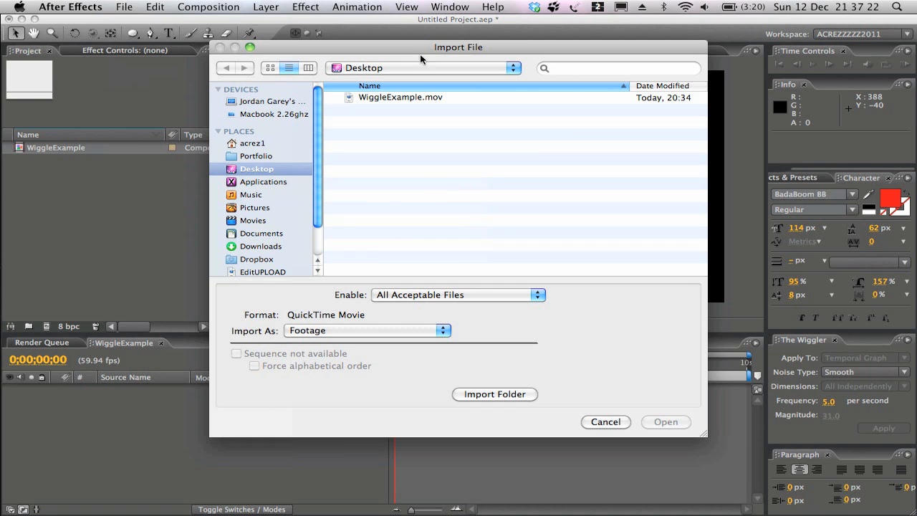
{"action": "left_click", "coordinate": [394, 98]}
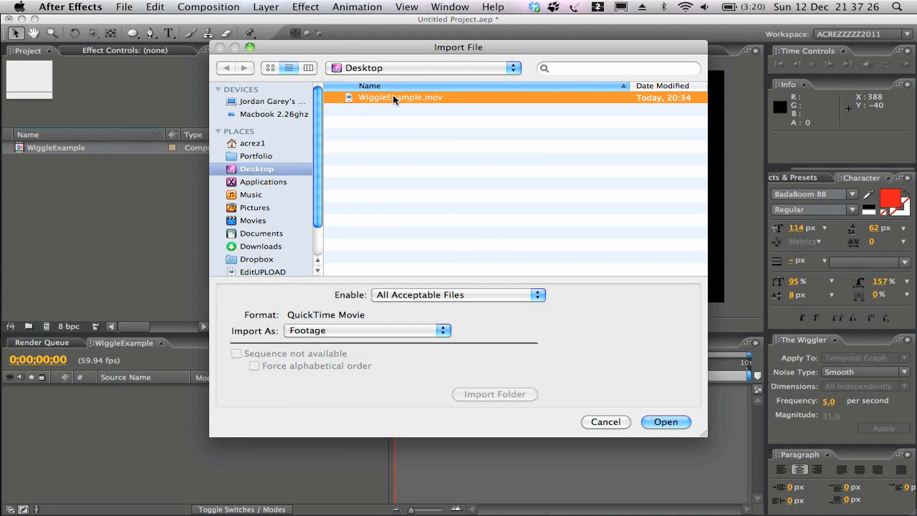
{"action": "left_click", "coordinate": [664, 421]}
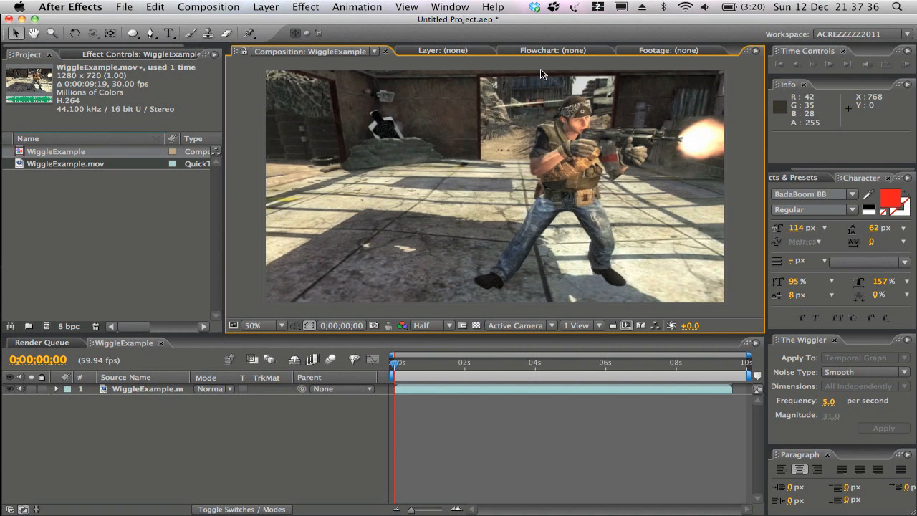
Step: Add a Null 1 layer and a Camera 1 layer using the 50mm preset
{"action": "left_click", "coordinate": [273, 6]}
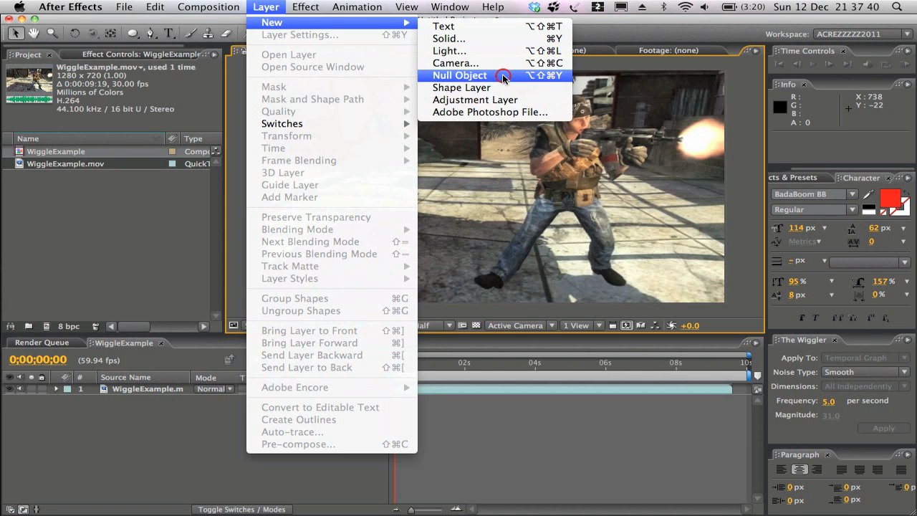
{"action": "left_click", "coordinate": [460, 75]}
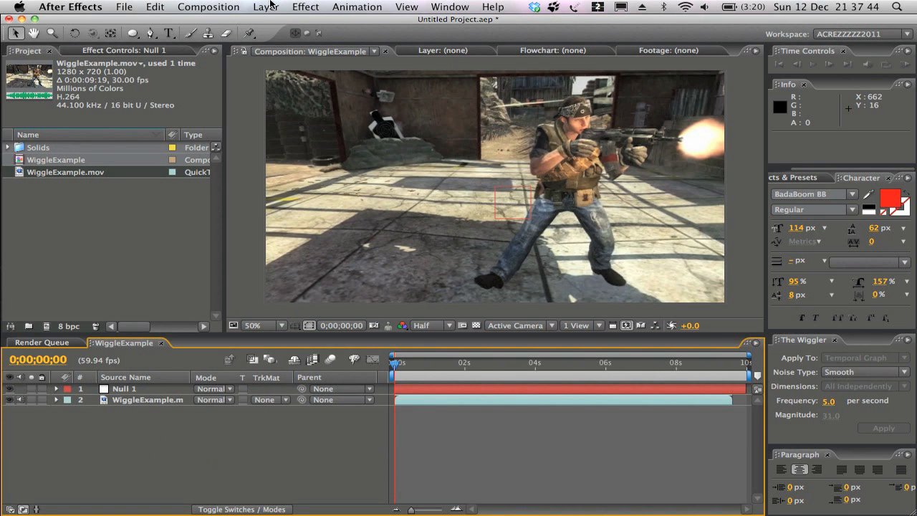
{"action": "left_click", "coordinate": [265, 6]}
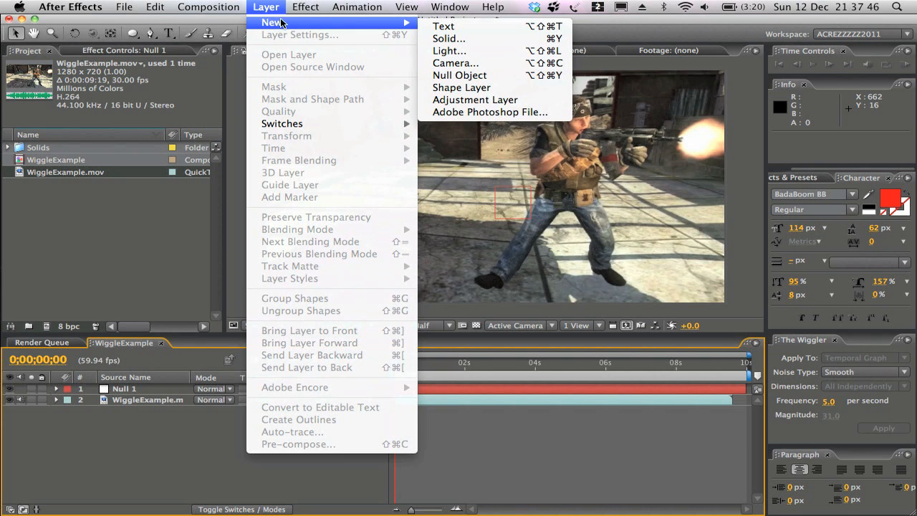
{"action": "left_click", "coordinate": [456, 63]}
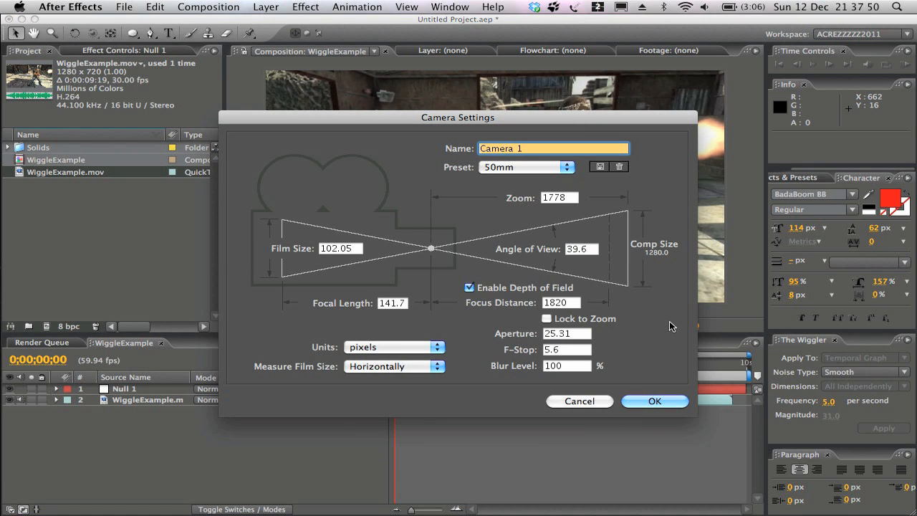
{"action": "left_click", "coordinate": [655, 401]}
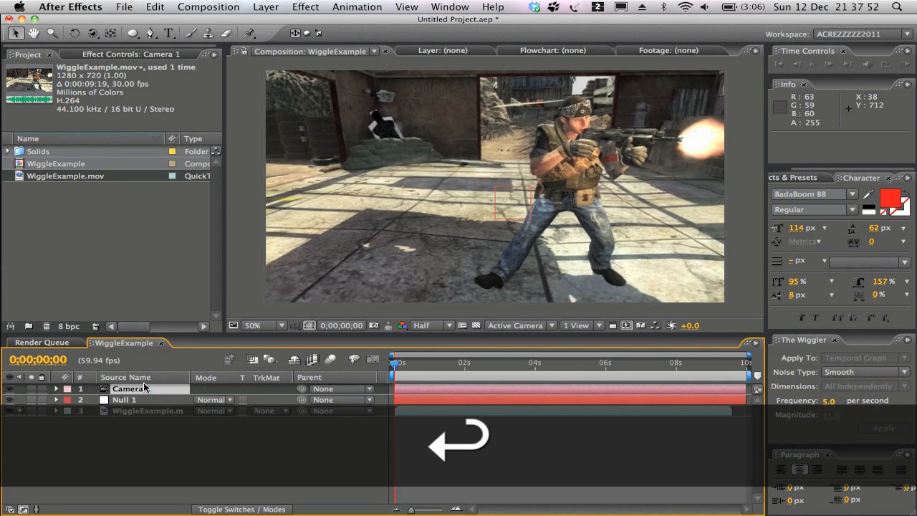
Step: Select Camera 1 and reveal its Position property
{"action": "left_click", "coordinate": [132, 388]}
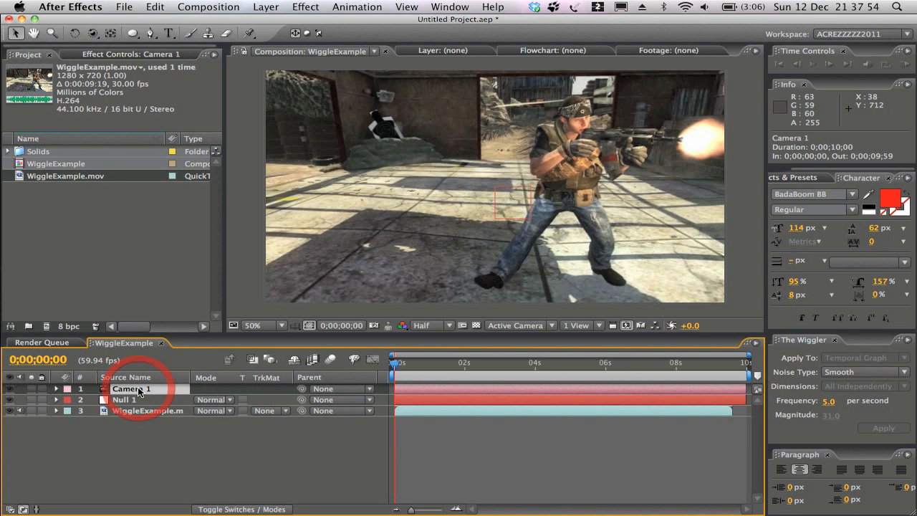
{"action": "left_click", "coordinate": [112, 388]}
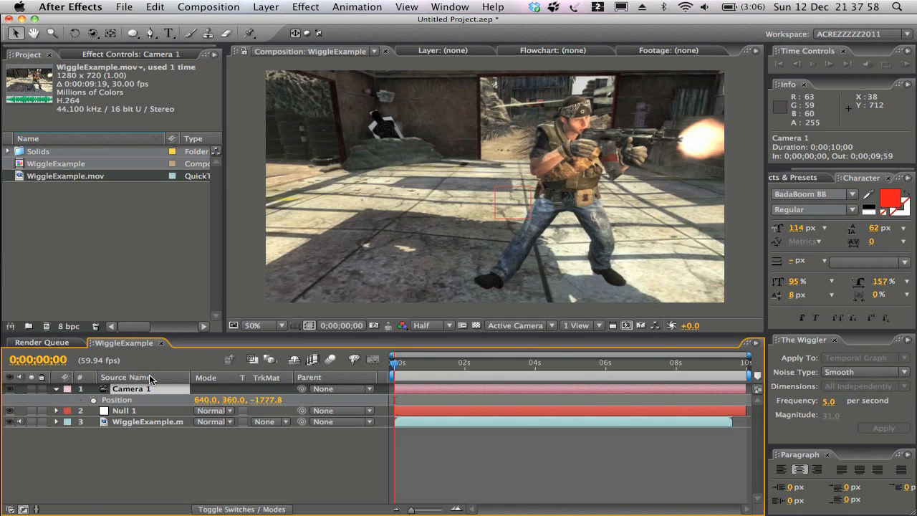
{"action": "mouse_move", "coordinate": [129, 504]}
{"action": "type", "text": "wiggl"}
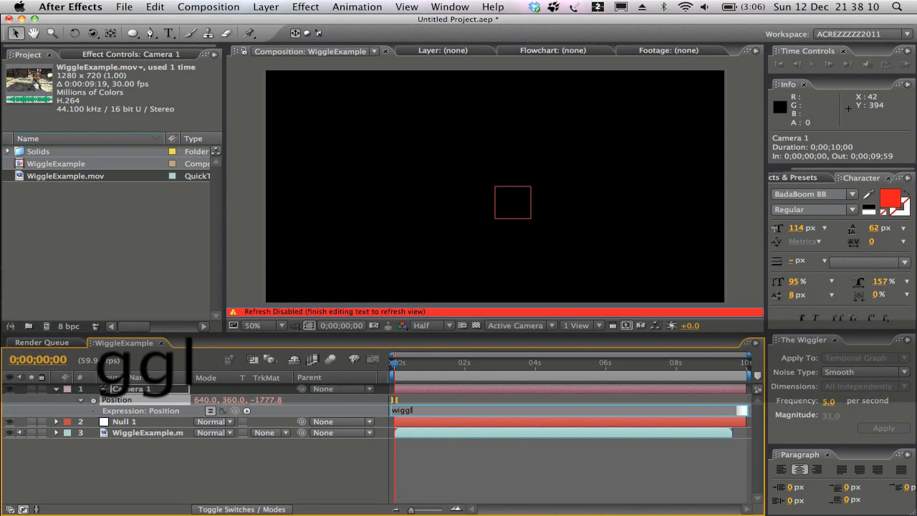
Step: Enter the expression wiggle(5,30) on Camera 1's Position
{"action": "type", "text": "e"}
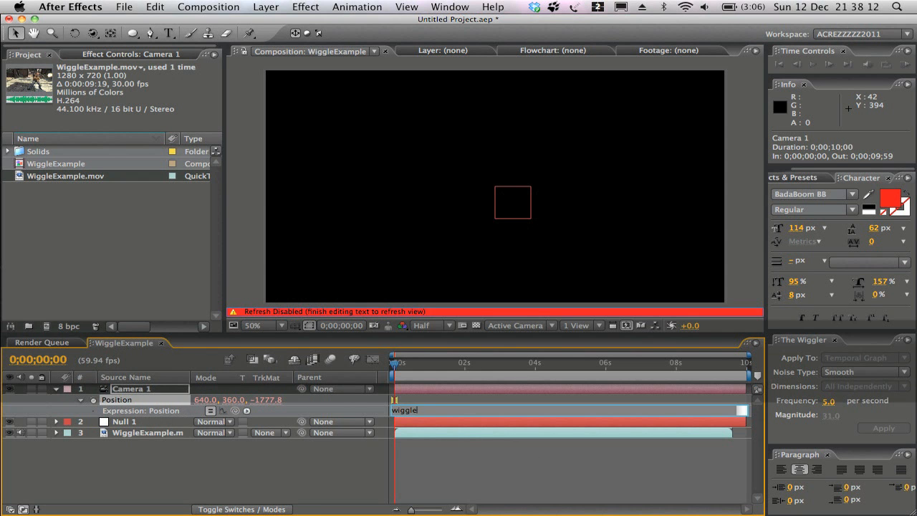
{"action": "type", "text": "d"}
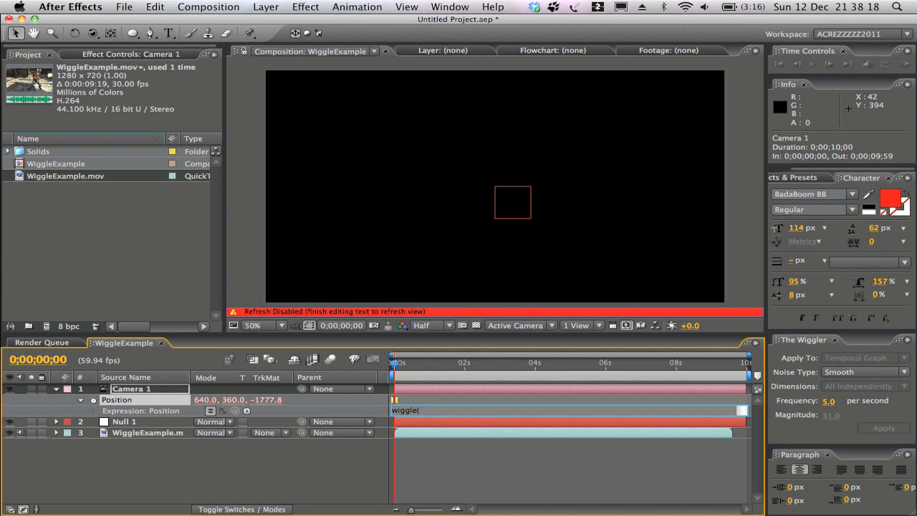
{"action": "type", "text": "5"}
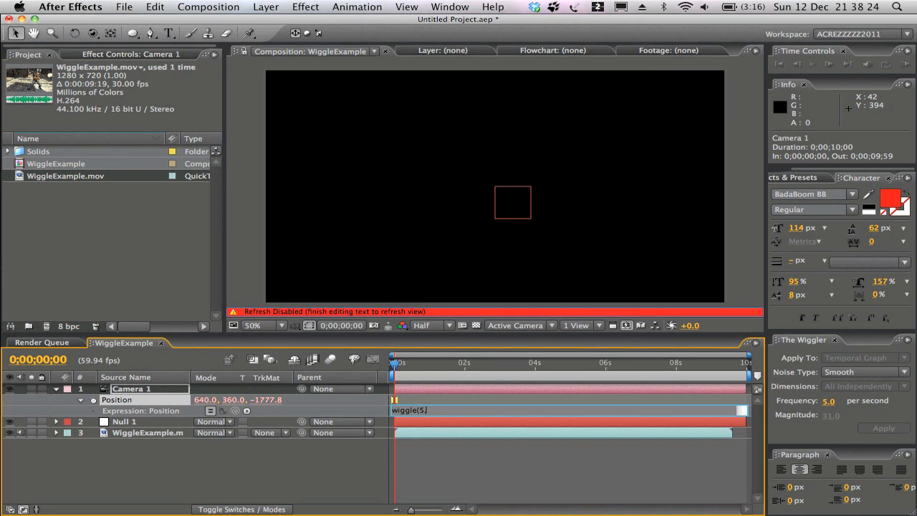
{"action": "type", "text": ","}
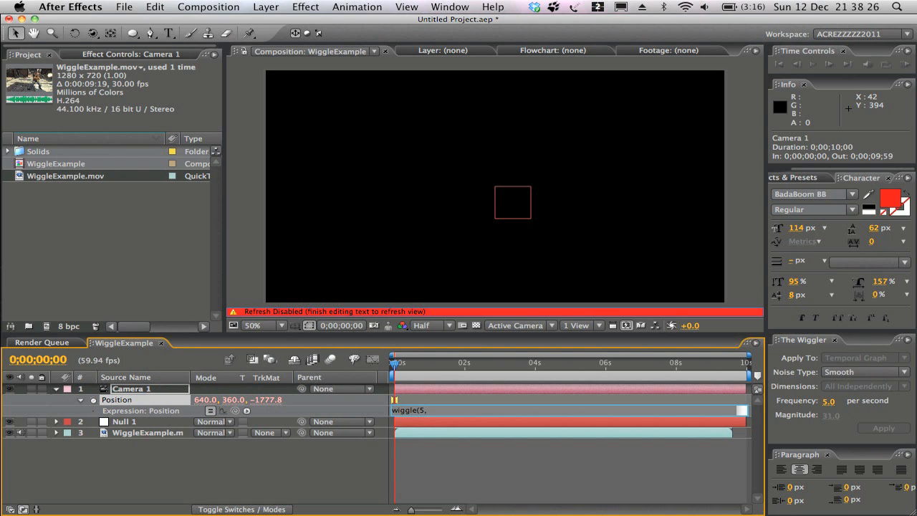
{"action": "type", "text": "30)"}
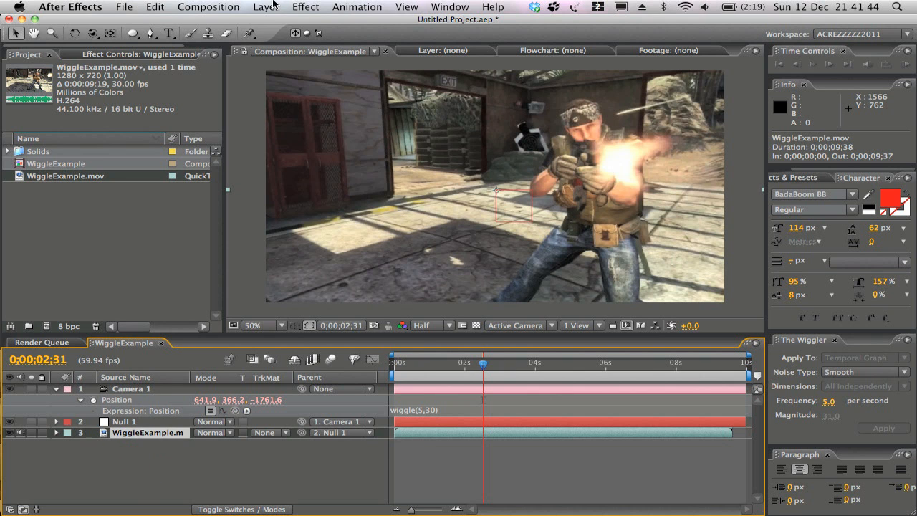
Step: Apply the Color Correction > Curves effect to the WiggleExample.mov layer
{"action": "left_click", "coordinate": [309, 6]}
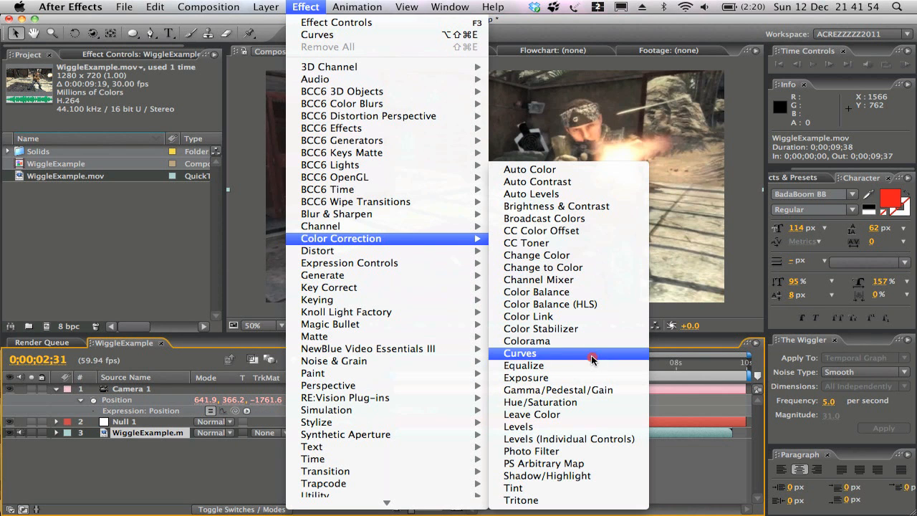
{"action": "left_click", "coordinate": [515, 353]}
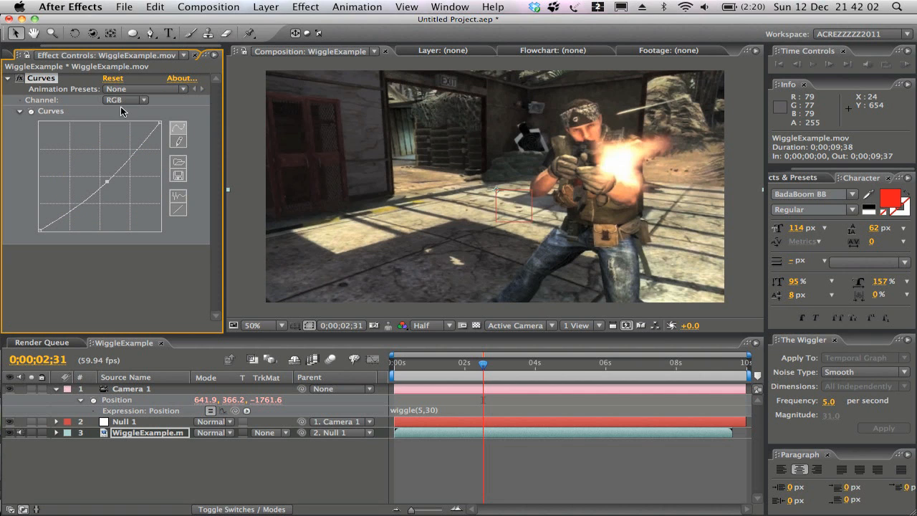
Step: Bend the Red, Green and Blue channel curves to darken the footage's tones
{"action": "left_click", "coordinate": [123, 101]}
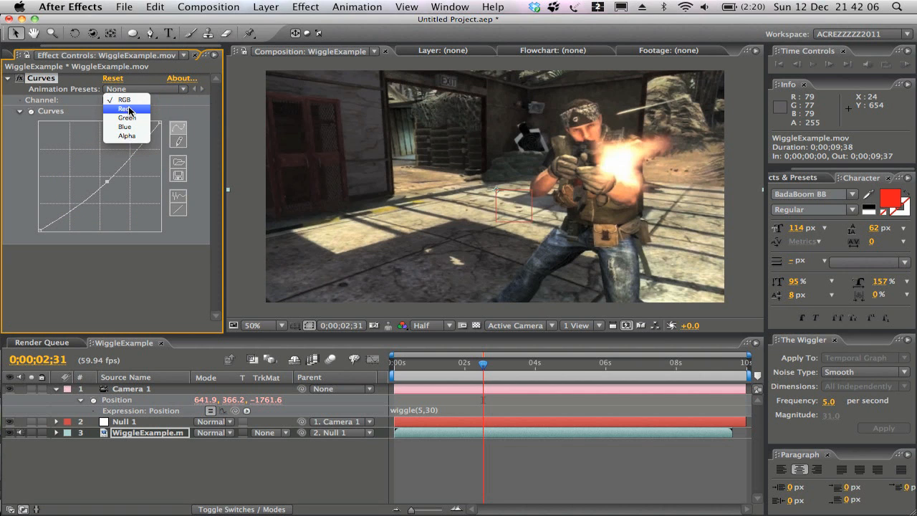
{"action": "left_click", "coordinate": [124, 108]}
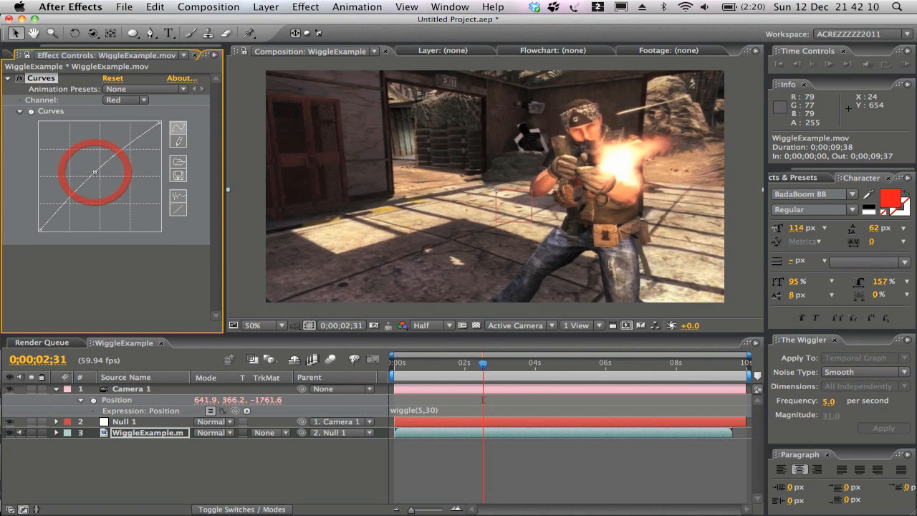
{"action": "left_click", "coordinate": [124, 100]}
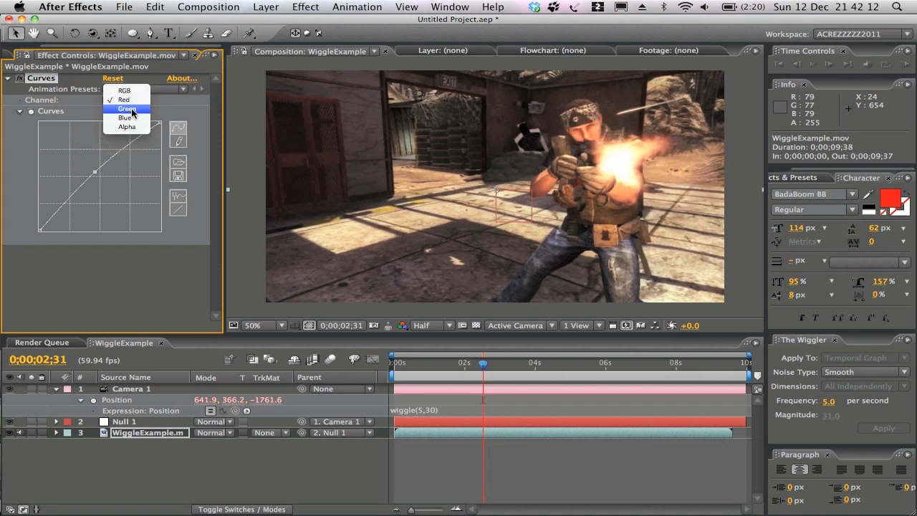
{"action": "left_click", "coordinate": [126, 109]}
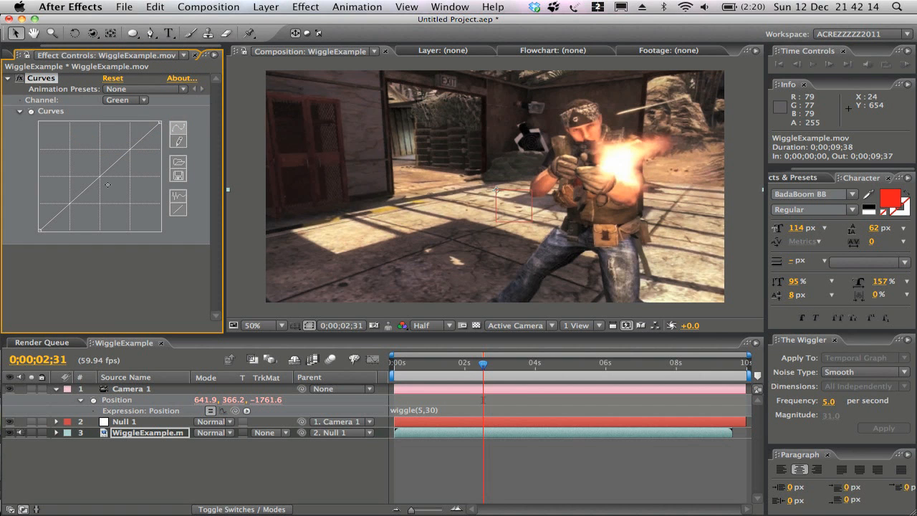
{"action": "left_click_drag", "start_coordinate": [108, 185], "coordinate": [107, 185]}
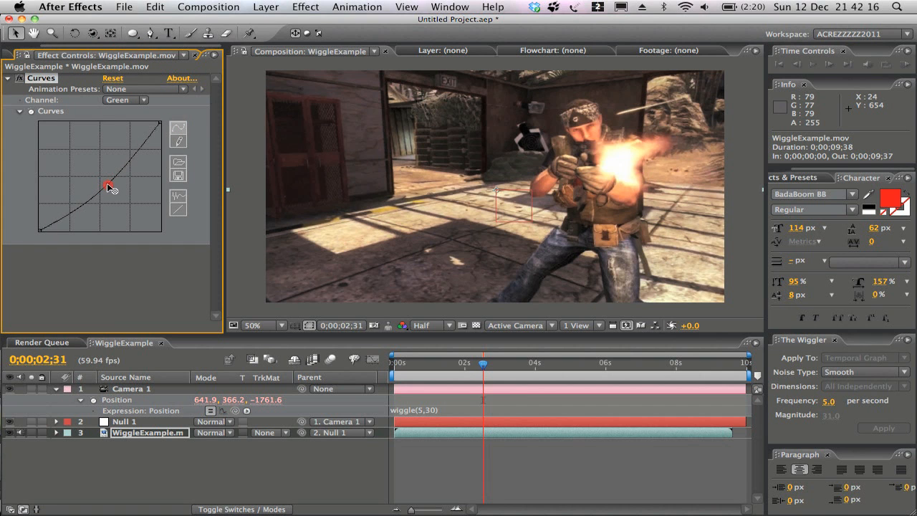
{"action": "left_click", "coordinate": [125, 101]}
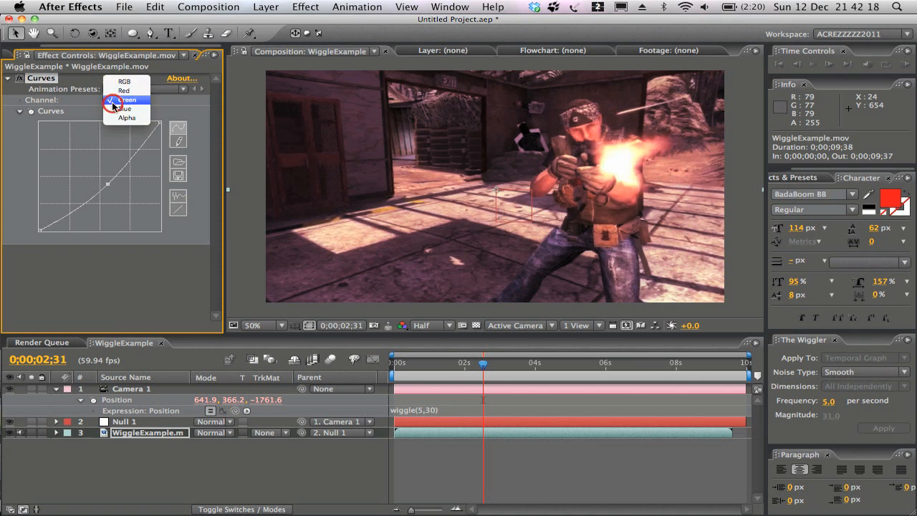
{"action": "left_click", "coordinate": [126, 109]}
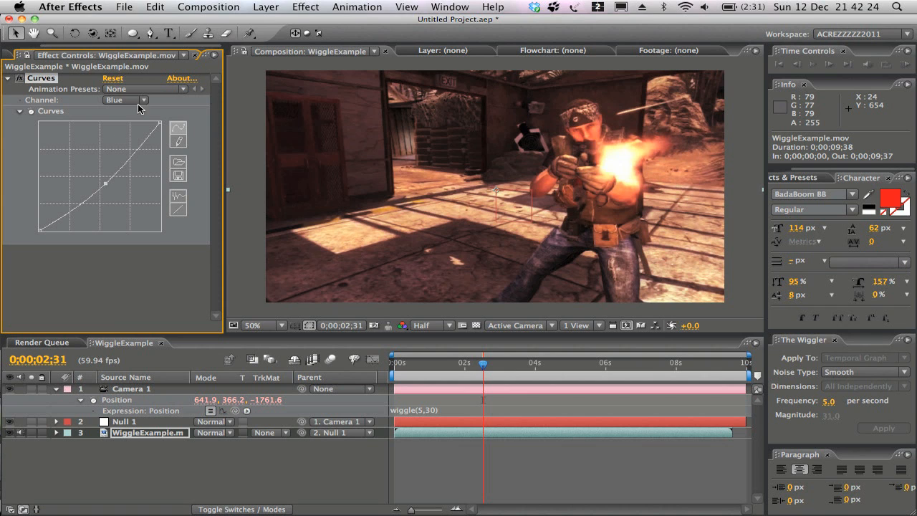
{"action": "left_click", "coordinate": [126, 100]}
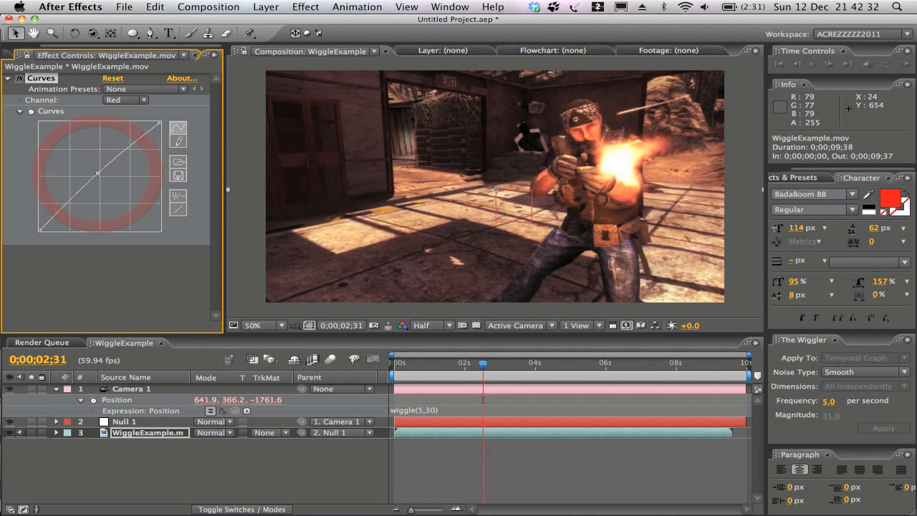
{"action": "left_click", "coordinate": [261, 6]}
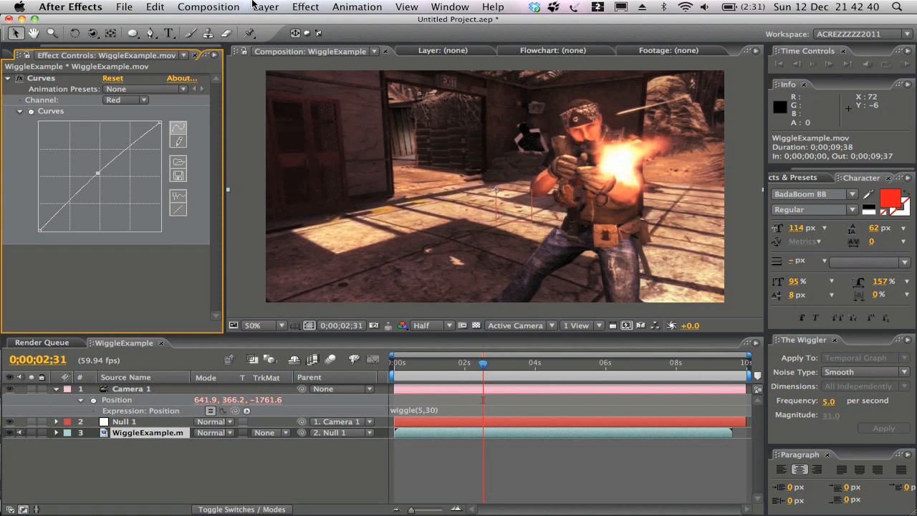
Step: Add a full-frame dark grey solid layer, Dark Gray Solid 1, above the footage
{"action": "left_click", "coordinate": [264, 6]}
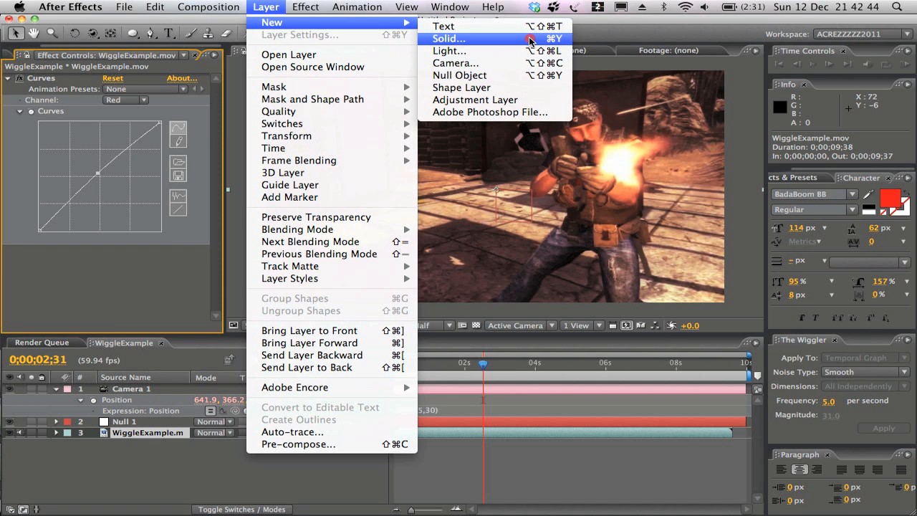
{"action": "left_click", "coordinate": [446, 38]}
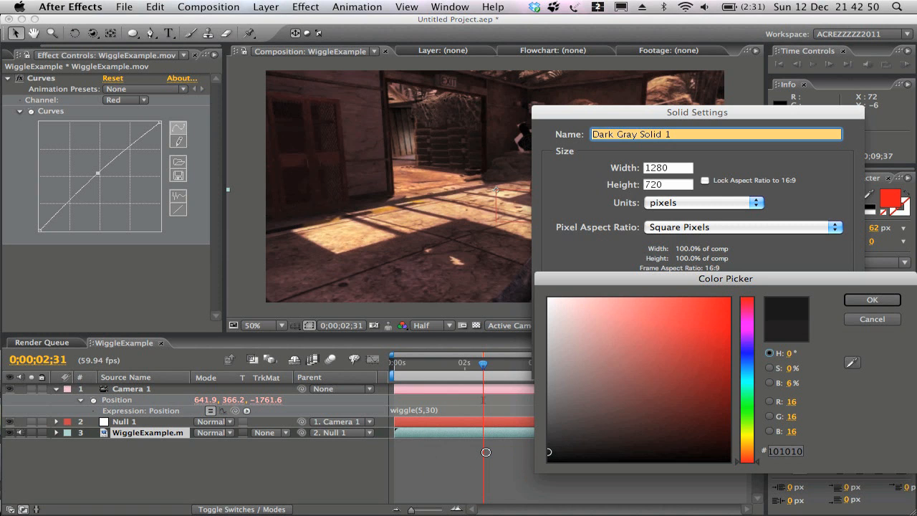
{"action": "left_click", "coordinate": [871, 299]}
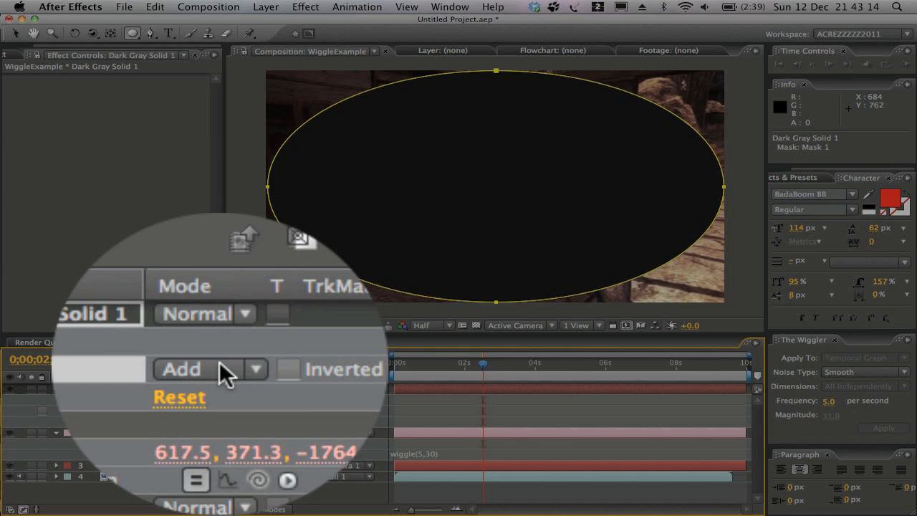
Step: Set the solid's Mask 1 mode to Subtract to form a dark elliptical vignette
{"action": "left_click", "coordinate": [183, 370]}
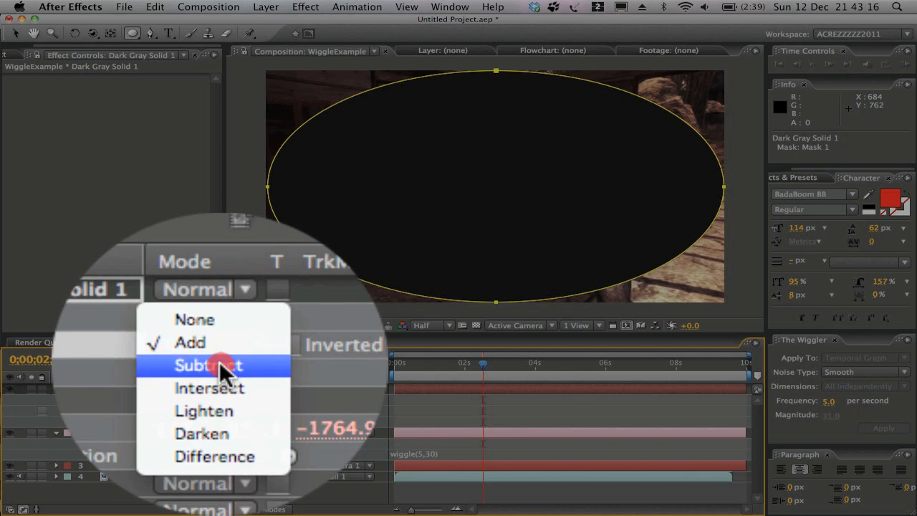
{"action": "left_click", "coordinate": [209, 365]}
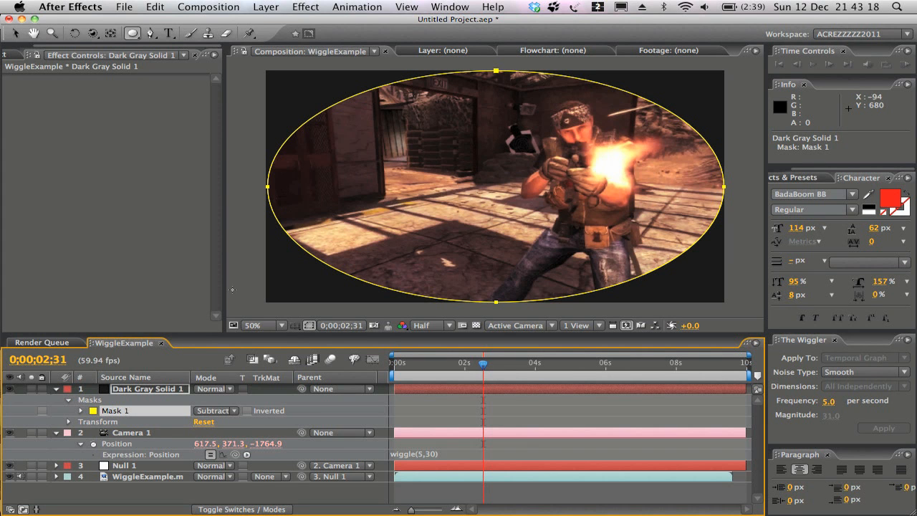
{"action": "mouse_move", "coordinate": [332, 360]}
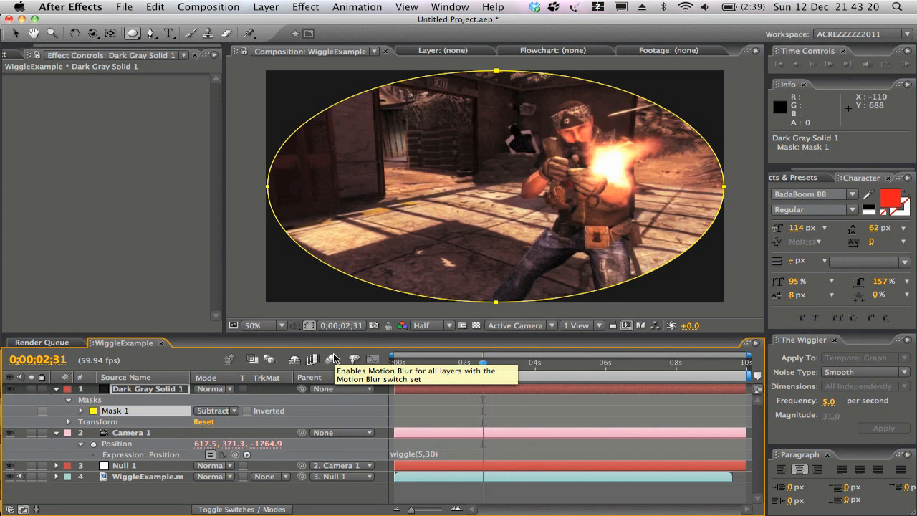
{"action": "key", "text": "F4"}
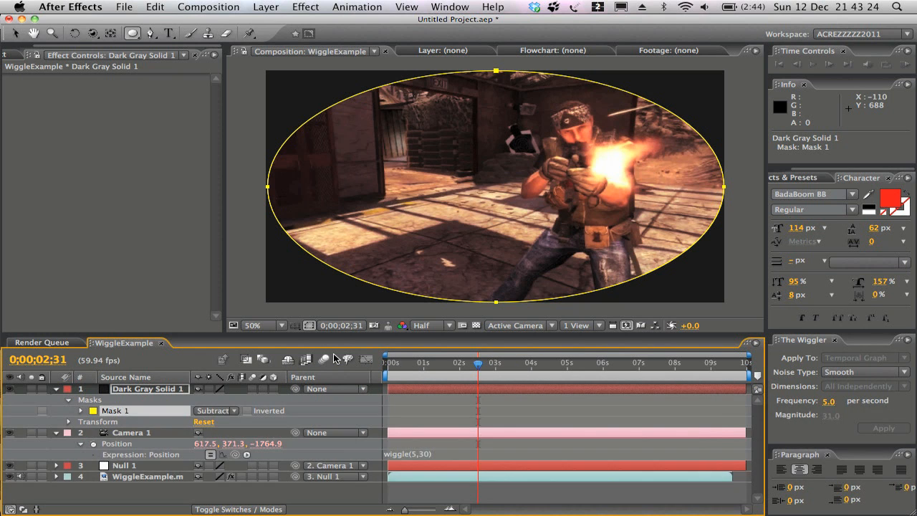
{"action": "key", "text": "F4"}
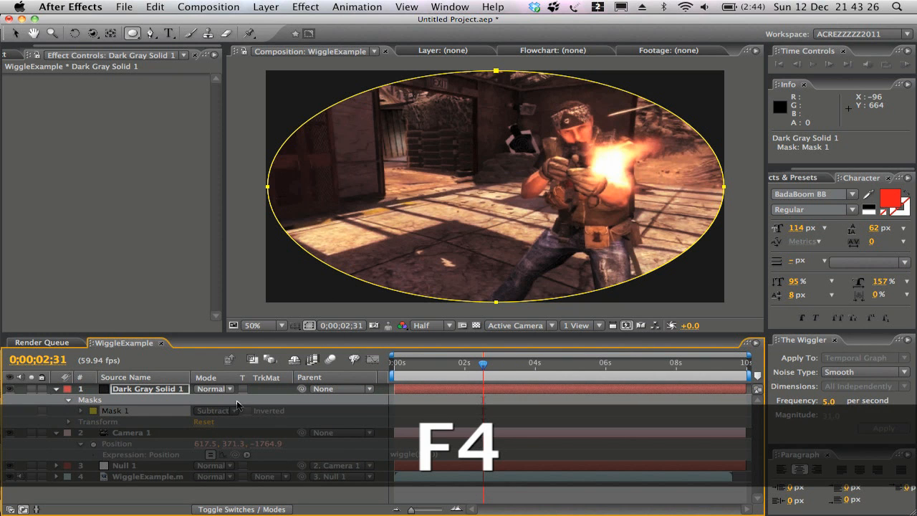
Step: Keep Mask 1 on Subtract and reveal its Mask Feather setting, still 0 pixels
{"action": "left_click", "coordinate": [215, 410]}
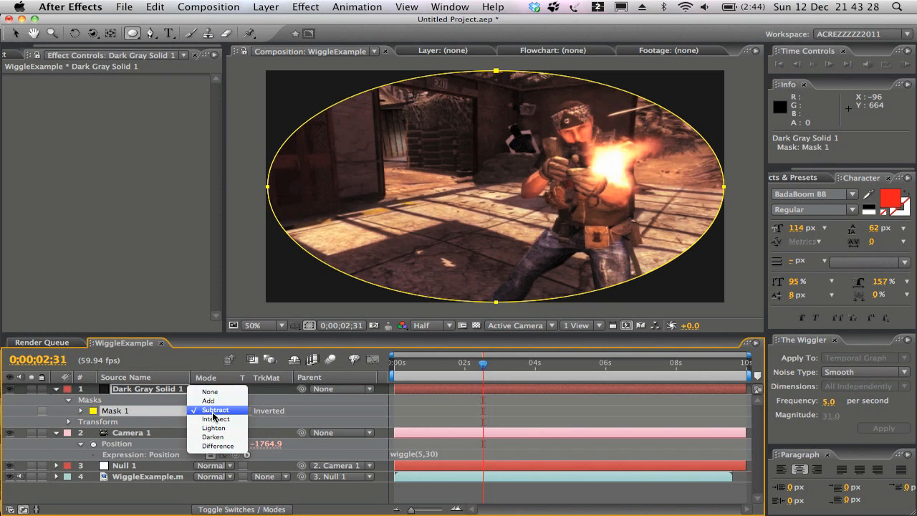
{"action": "left_click", "coordinate": [215, 410]}
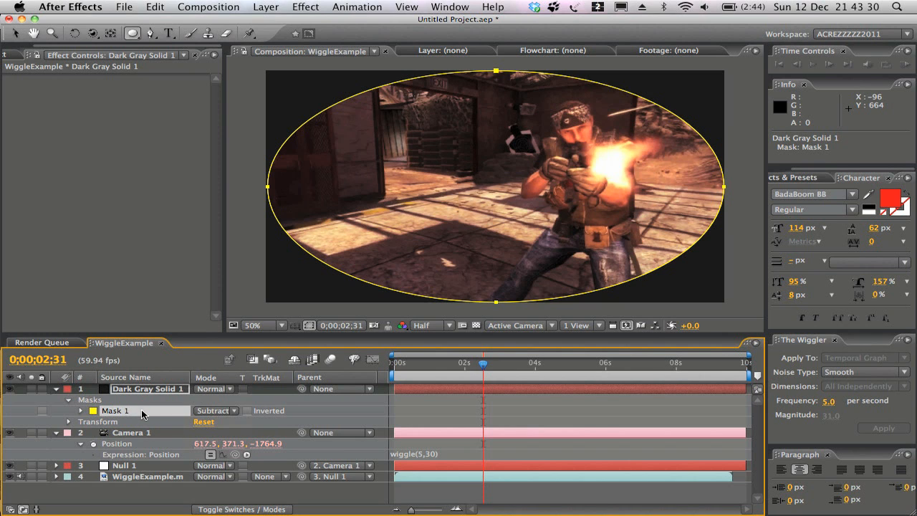
{"action": "mouse_move", "coordinate": [121, 418]}
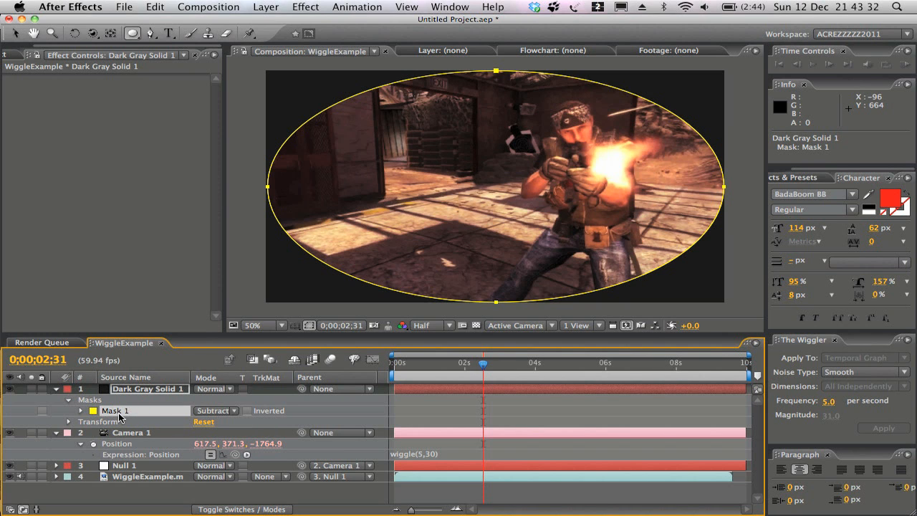
{"action": "left_click", "coordinate": [79, 409]}
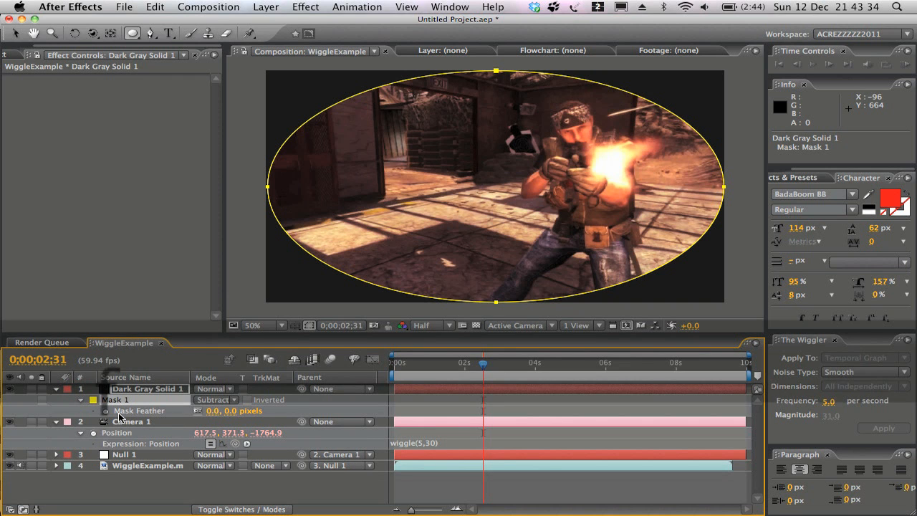